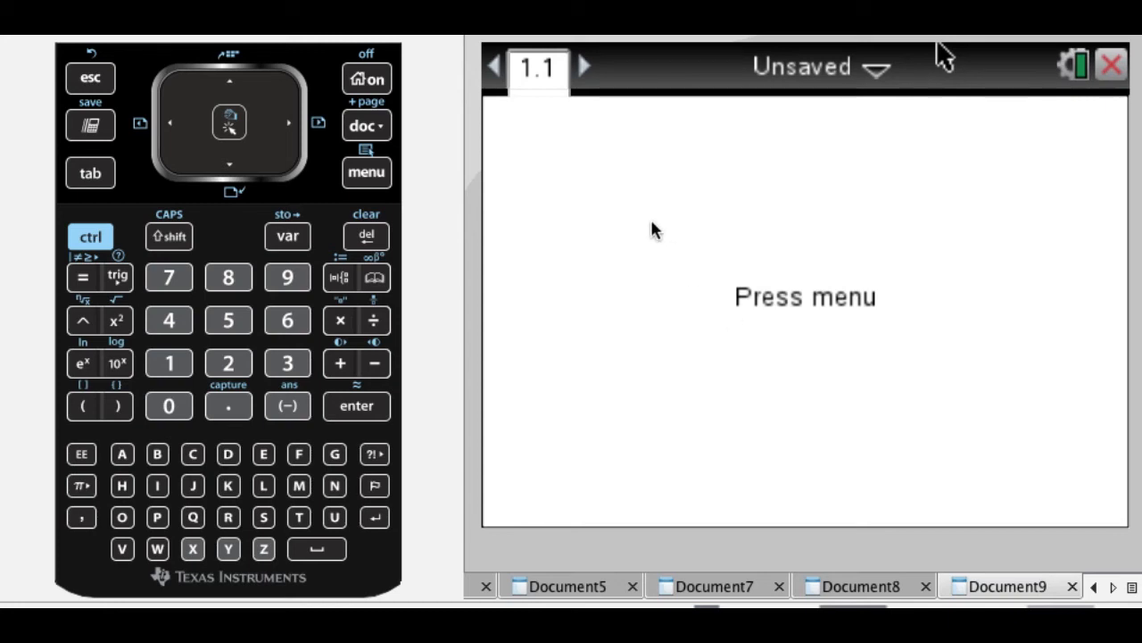
pyautogui.moveTo(561, 200)
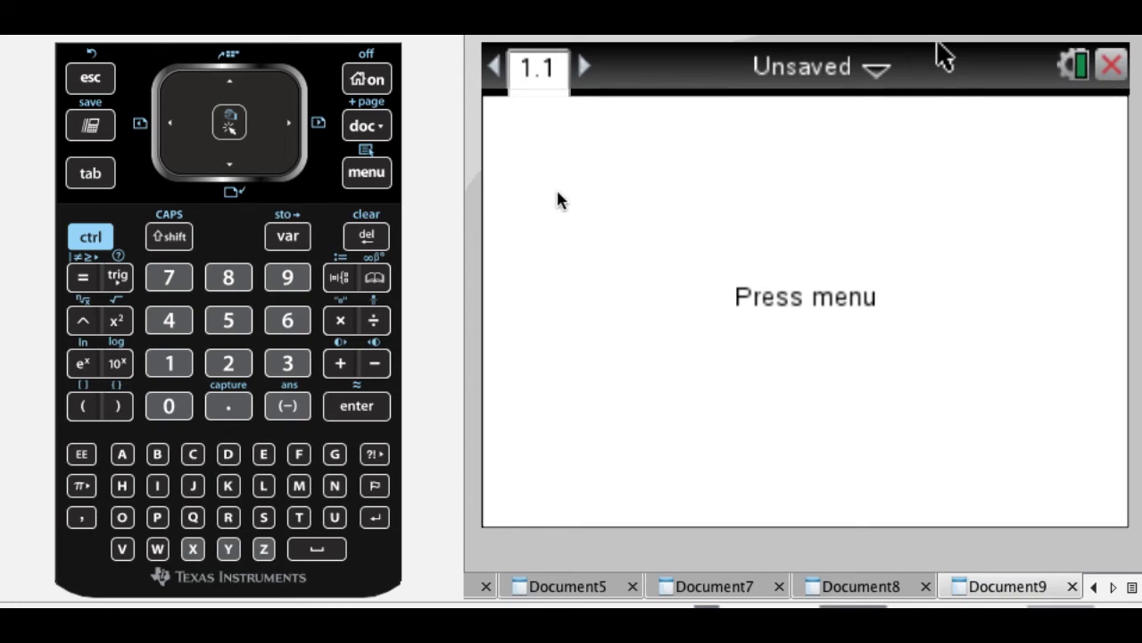
# Add a Lists & Spreadsheet page to the new document
pyautogui.click(366, 171)
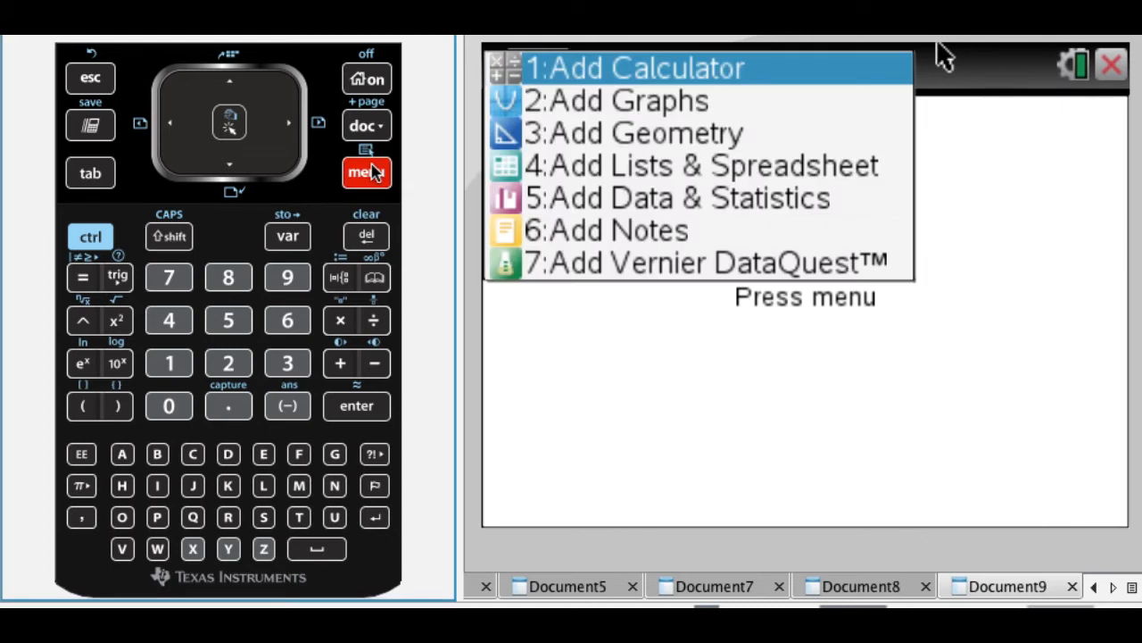
pyautogui.click(701, 165)
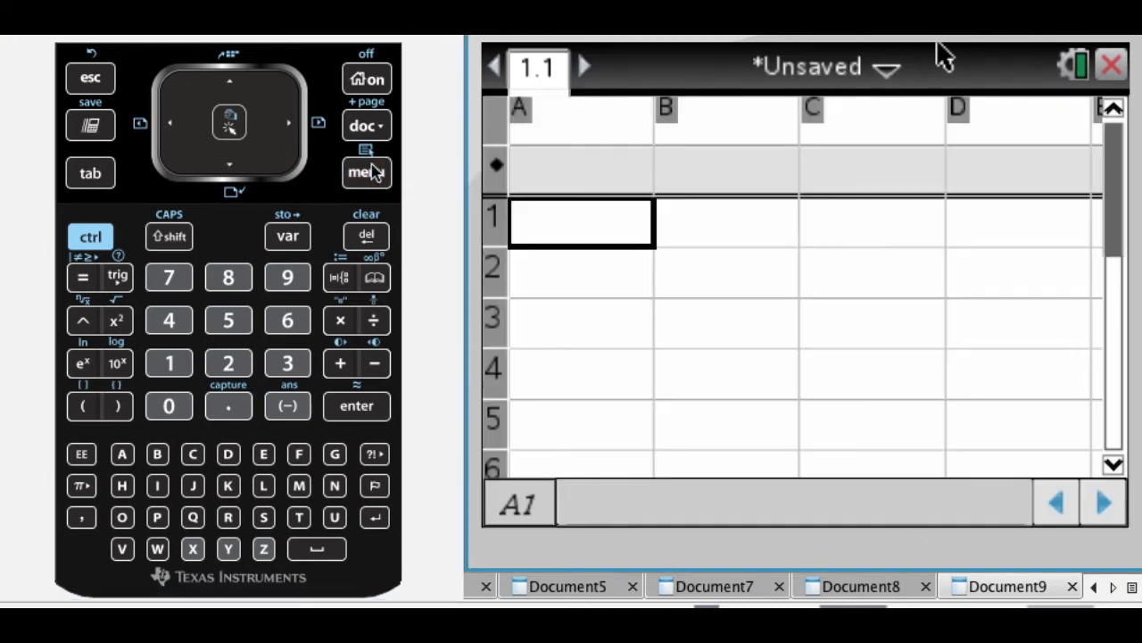
# Name columns A and B xc1 and yc1, then fill xc1 with 6, 3, -4, 4, 8, 12, 15
pyautogui.press('up')
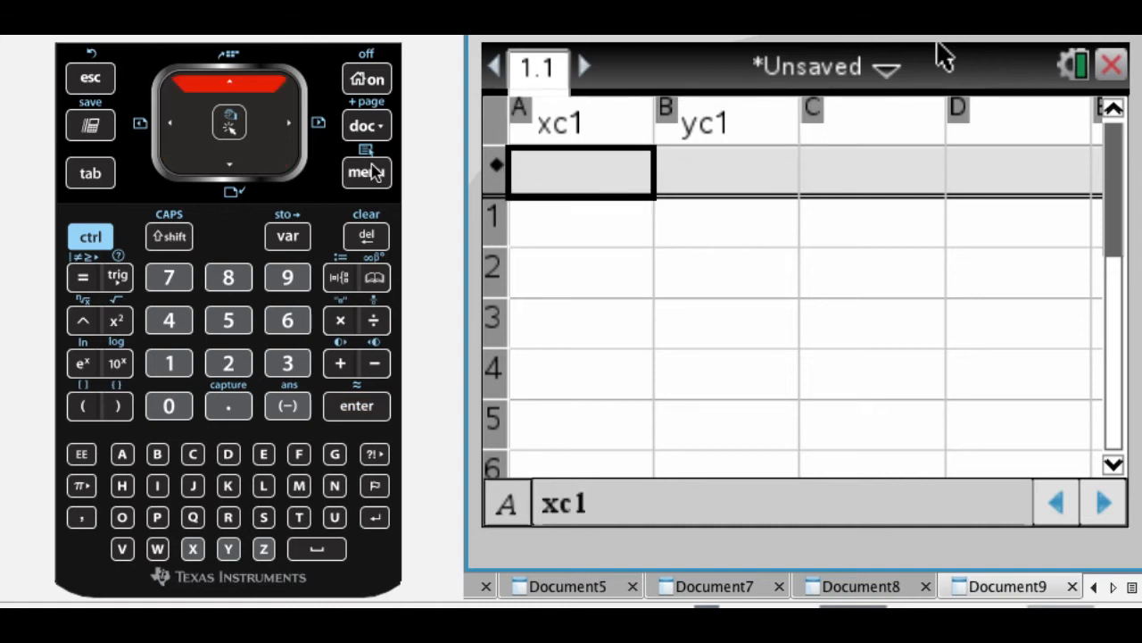
pyautogui.click(580, 221)
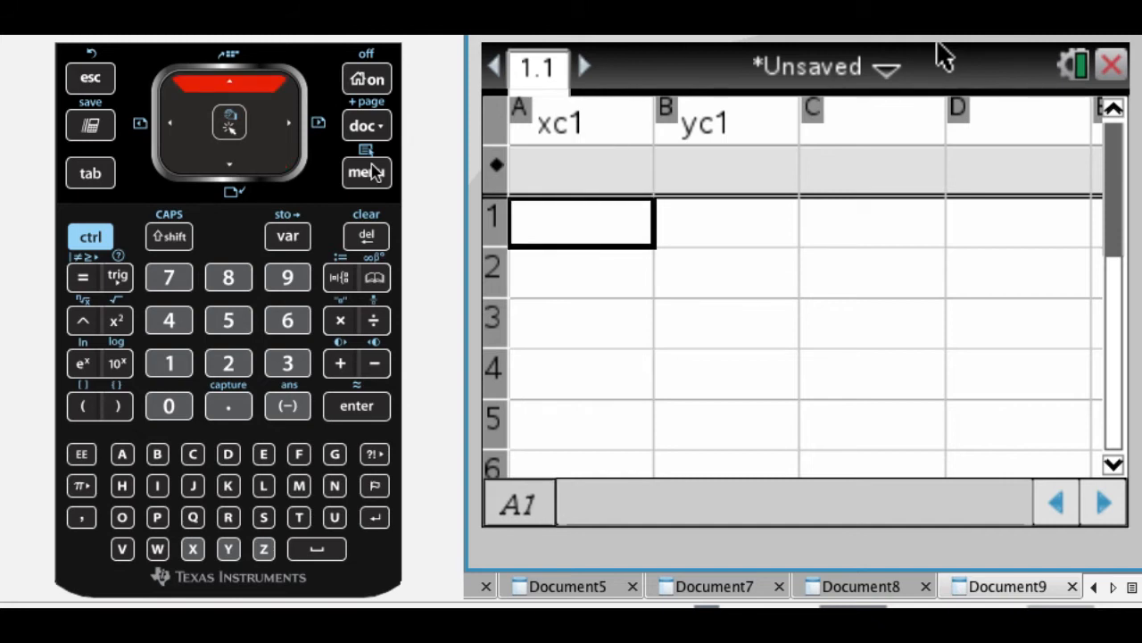
pyautogui.click(287, 362)
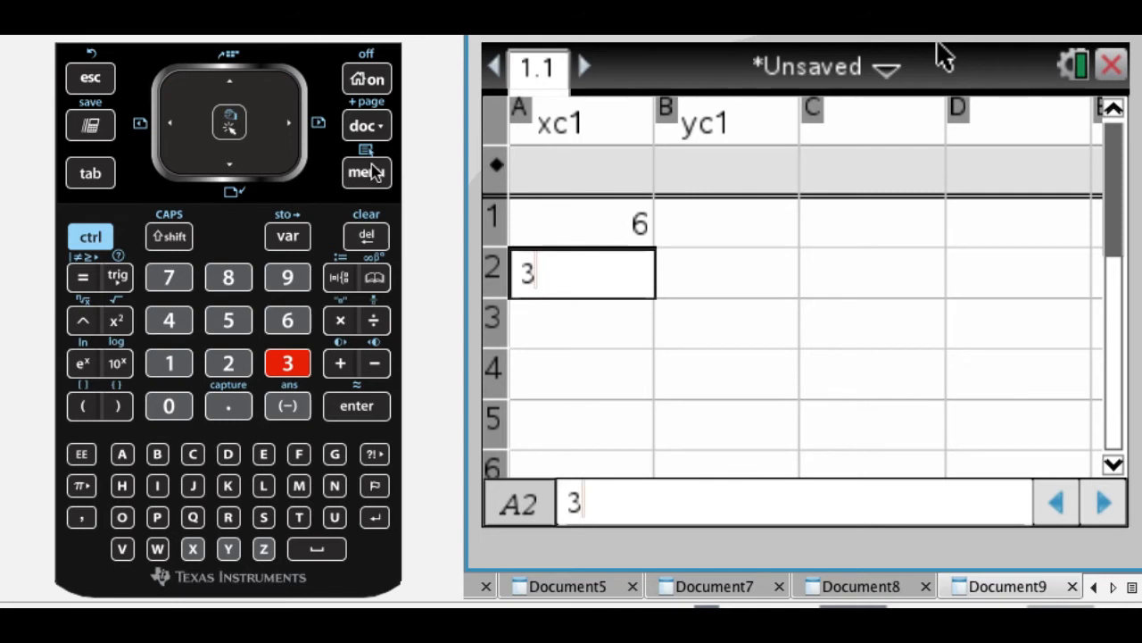
pyautogui.click(355, 405)
pyautogui.write('1')
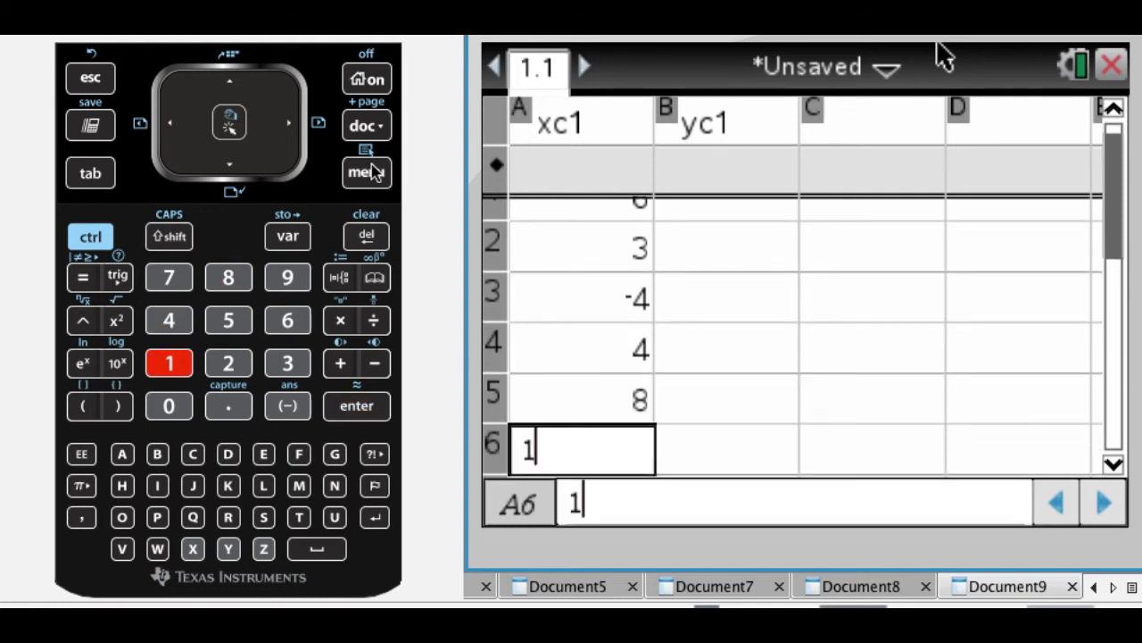
pyautogui.click(357, 406)
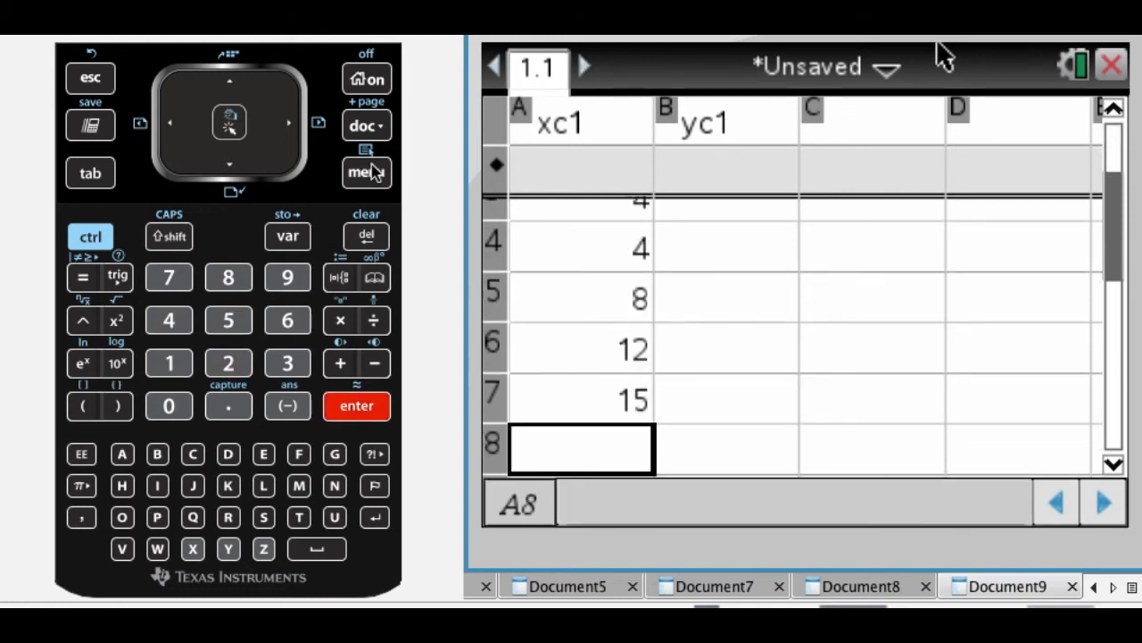
pyautogui.click(228, 82)
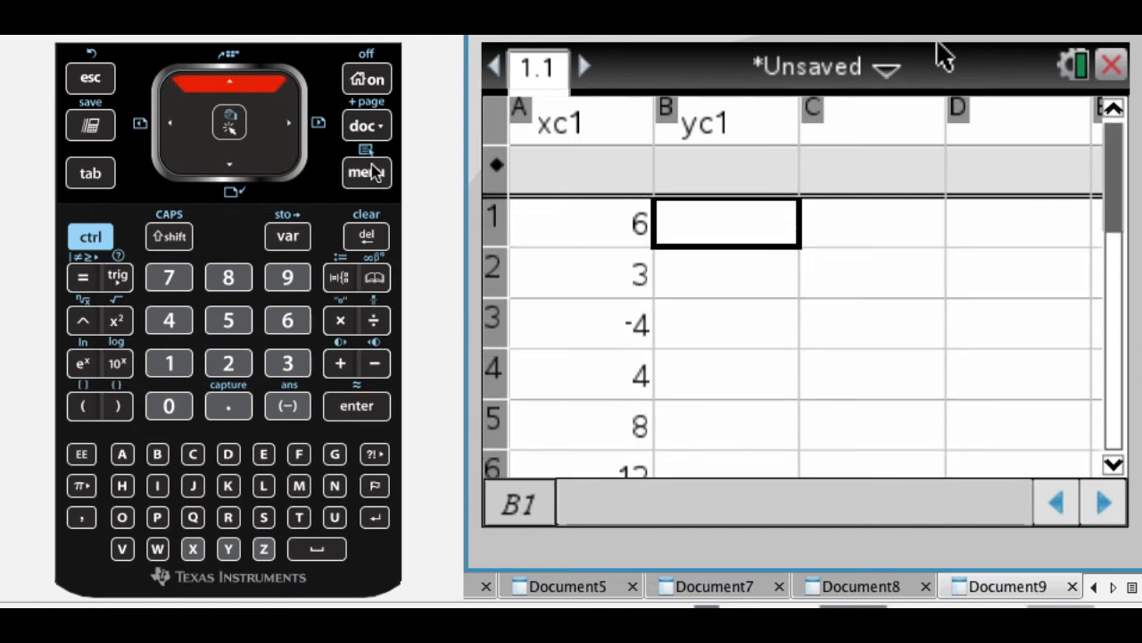
# Fill yc1 with -2, 1, -12, 14, 19, 26 beside the xc1 data
pyautogui.click(229, 165)
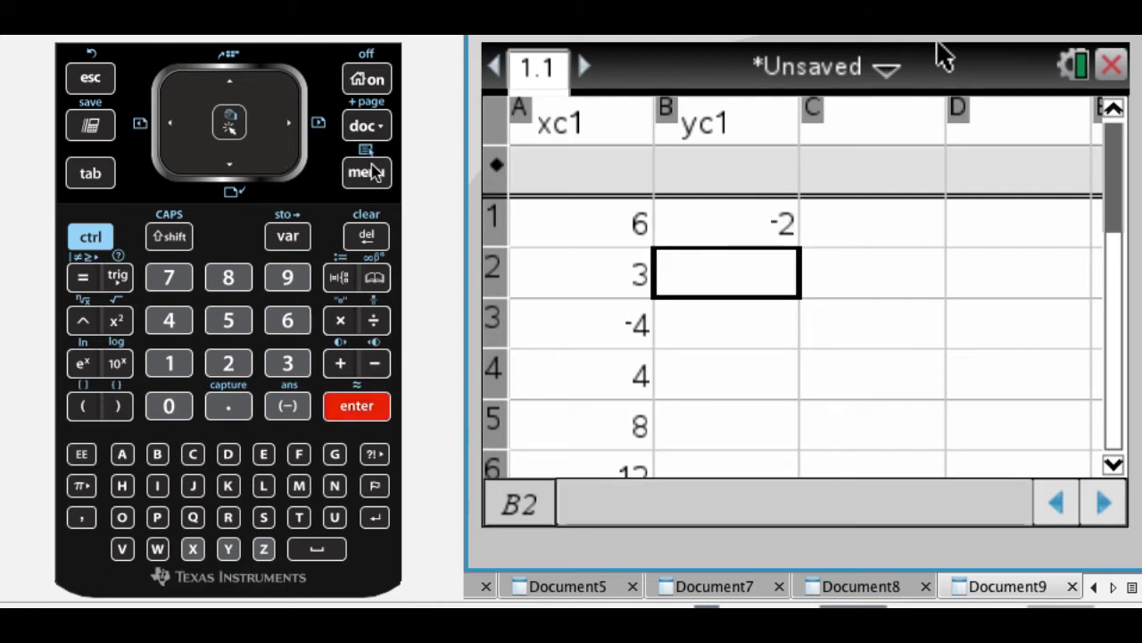
pyautogui.press('enter')
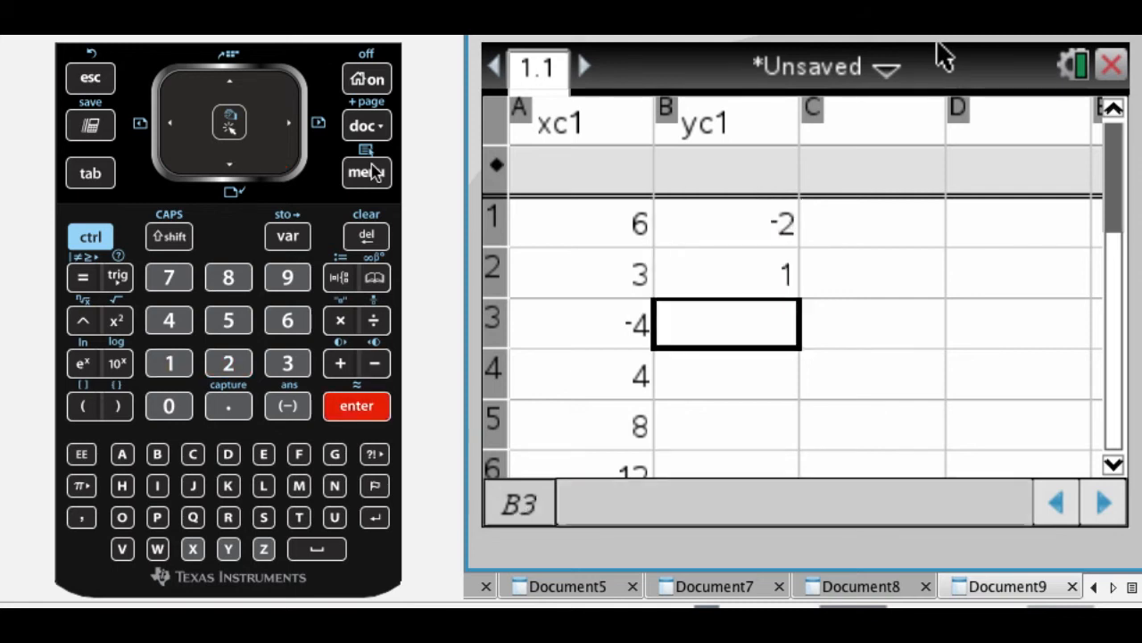
pyautogui.press('enter')
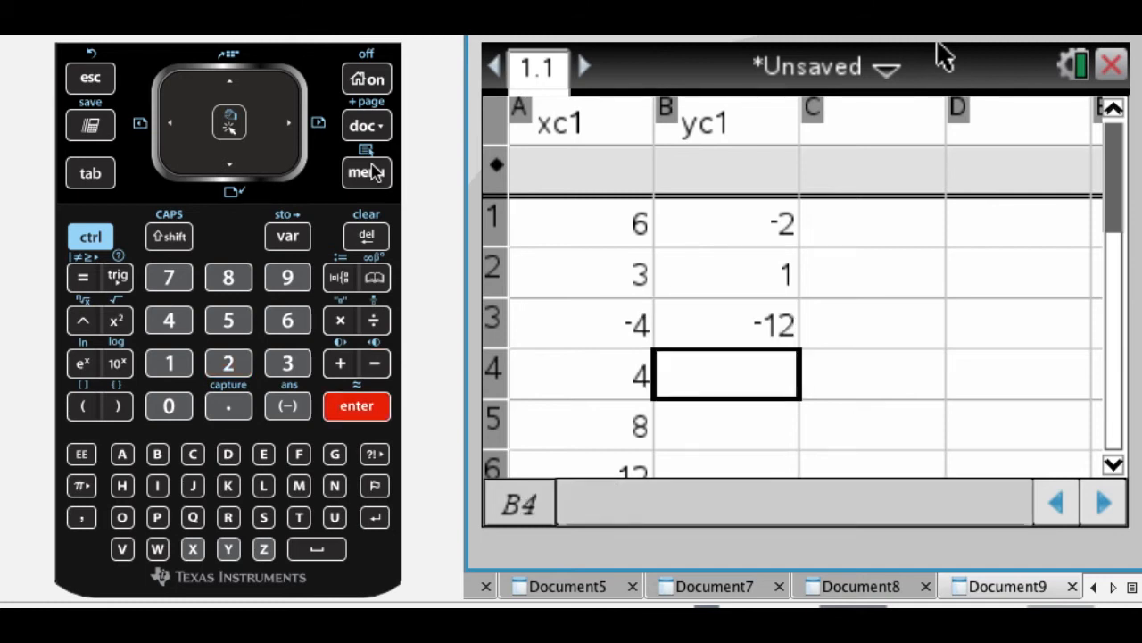
pyautogui.press('enter')
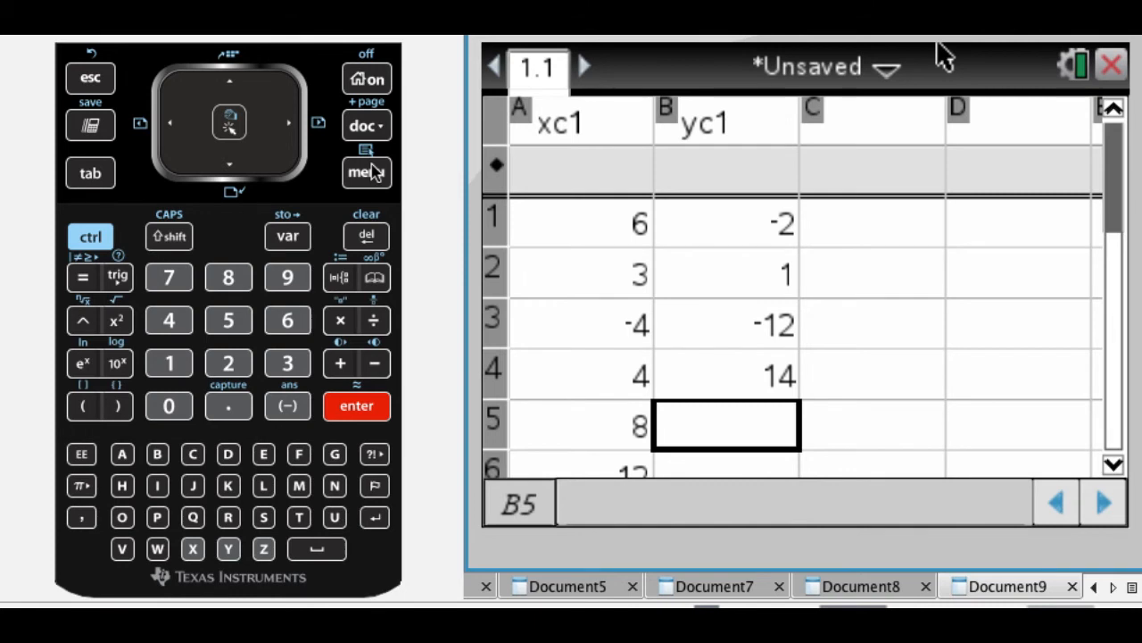
pyautogui.click(287, 277)
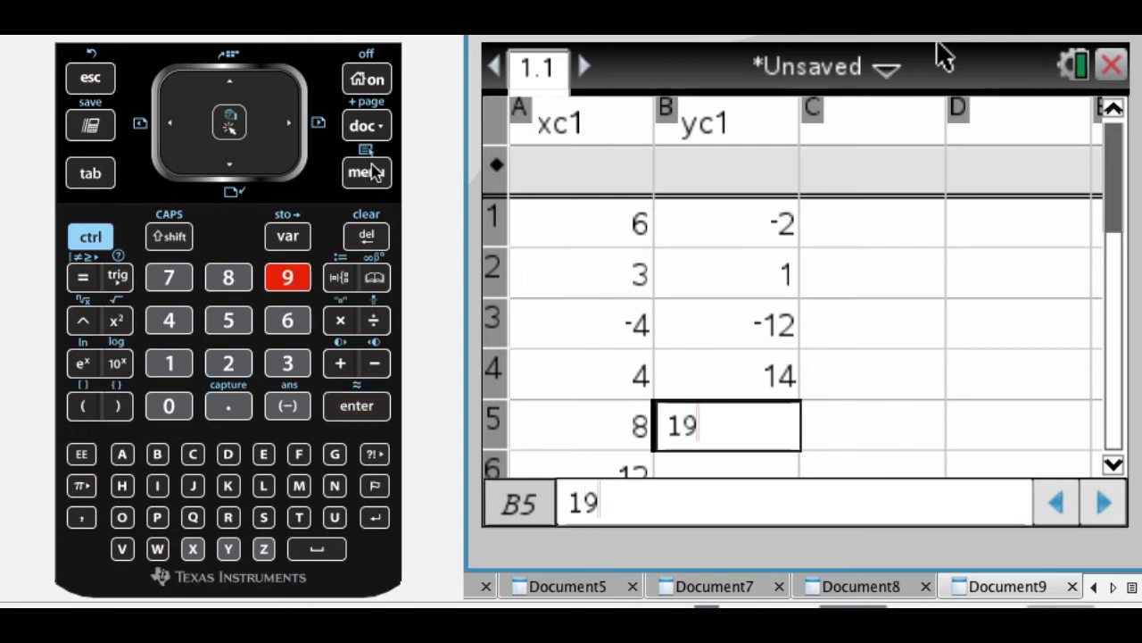
pyautogui.click(357, 405)
pyautogui.write('26')
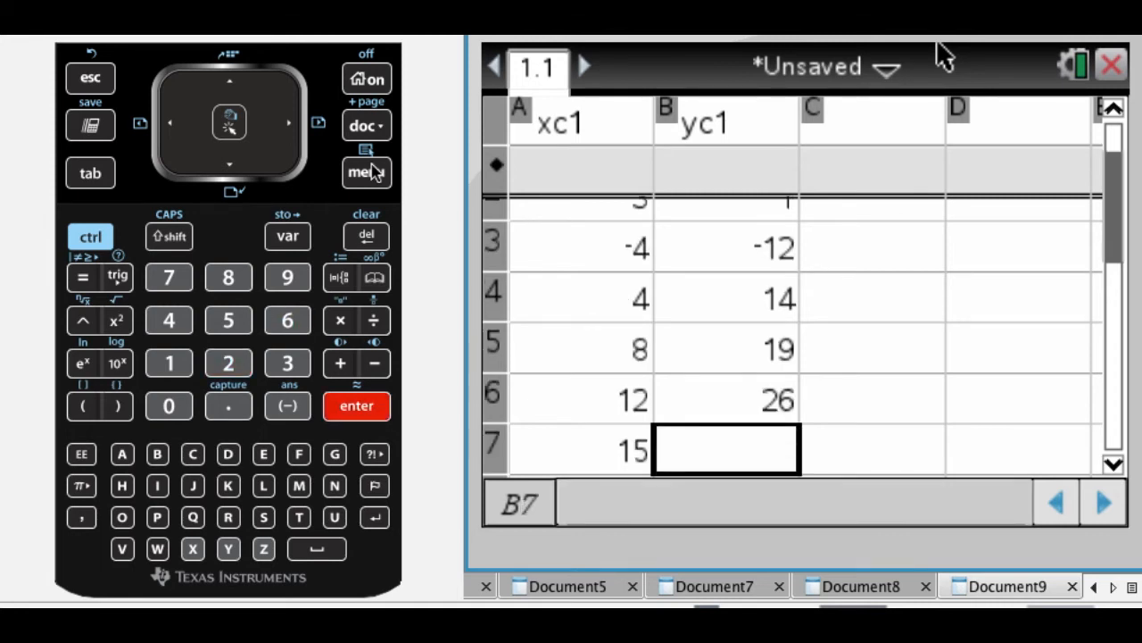
pyautogui.press('enter')
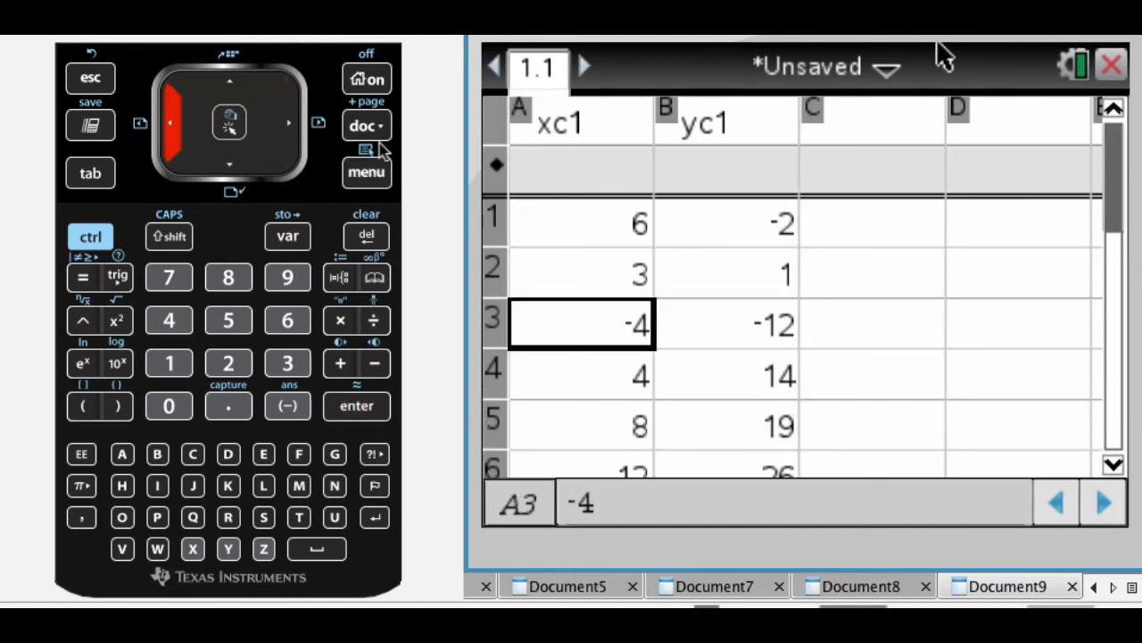
# Insert a Graphs page after the spreadsheet and switch its entry line to scatter plot s1
pyautogui.click(366, 125)
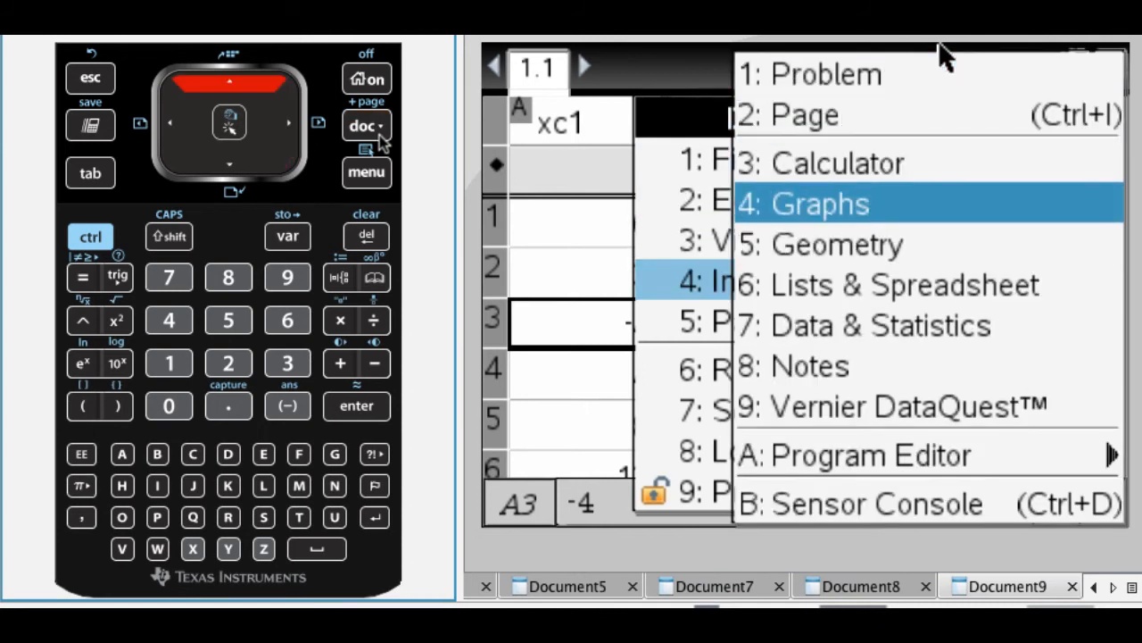
pyautogui.click(803, 204)
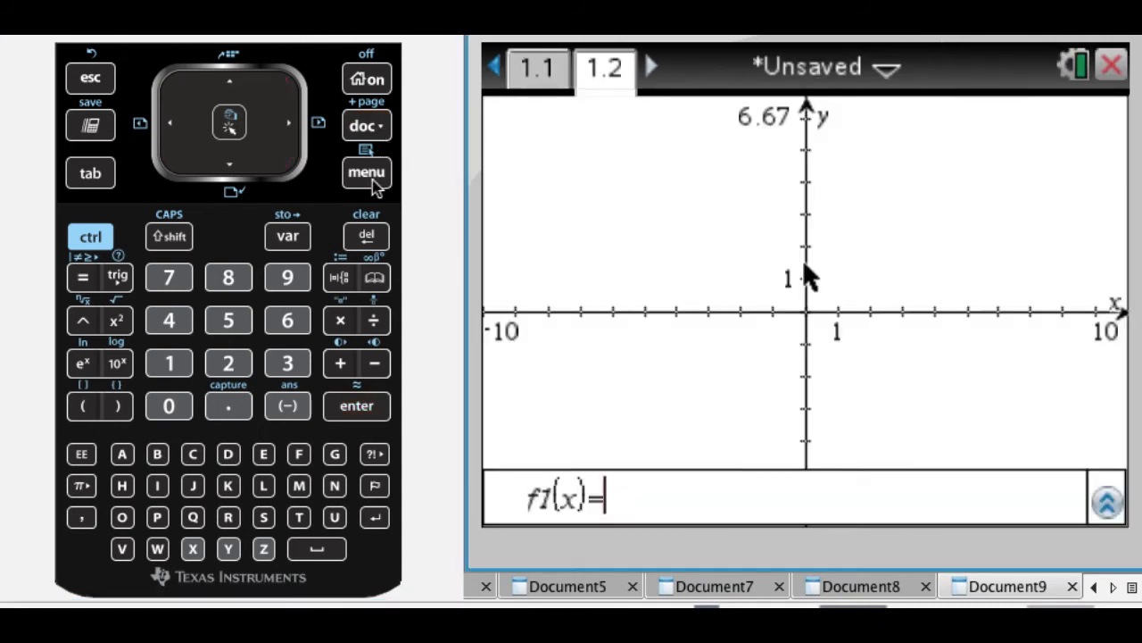
pyautogui.click(366, 172)
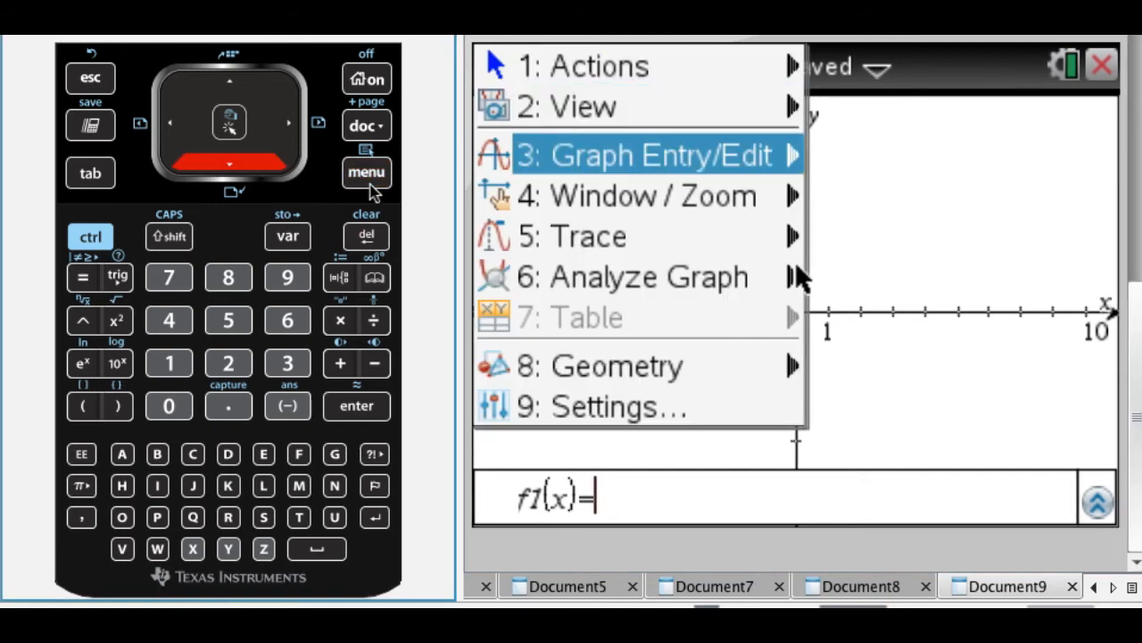
pyautogui.click(643, 154)
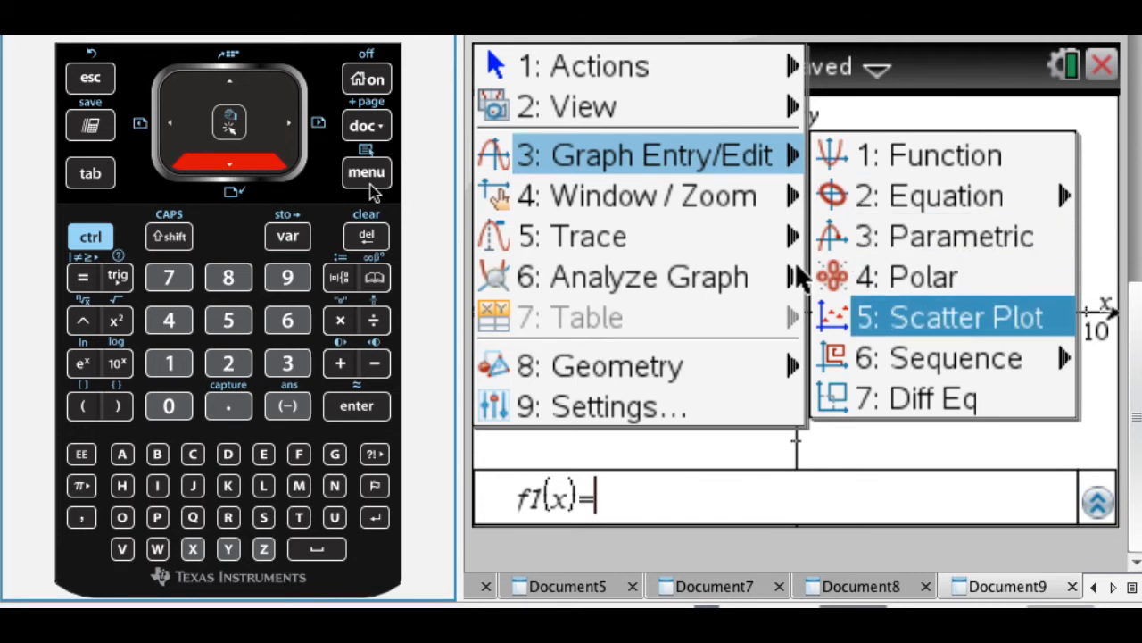
pyautogui.moveTo(794, 433)
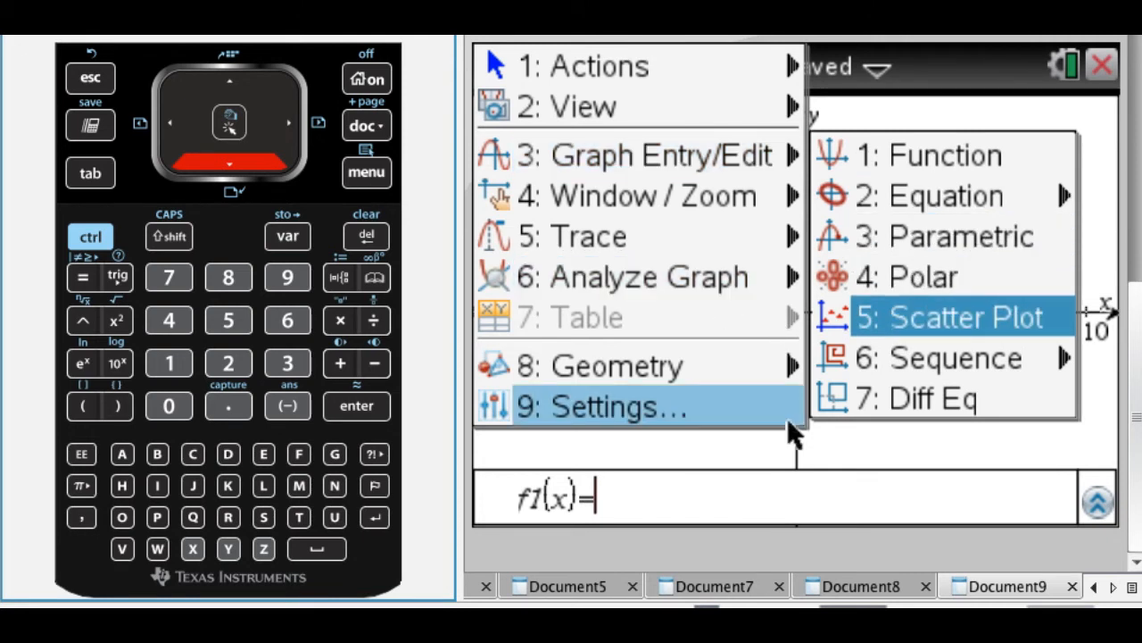
pyautogui.moveTo(968, 277)
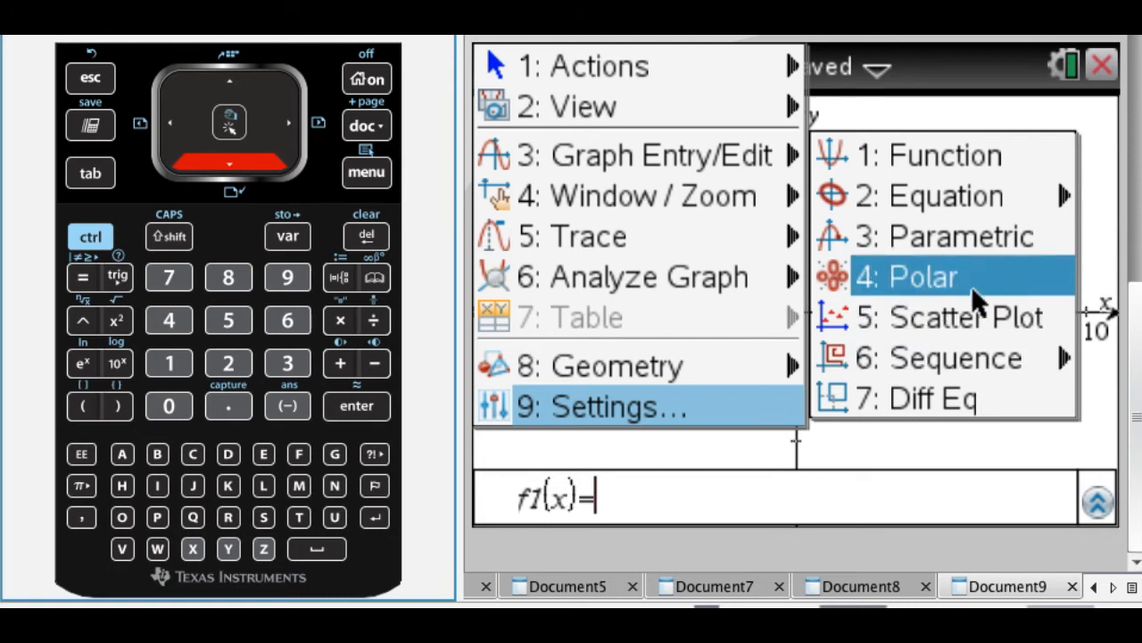
pyautogui.click(920, 275)
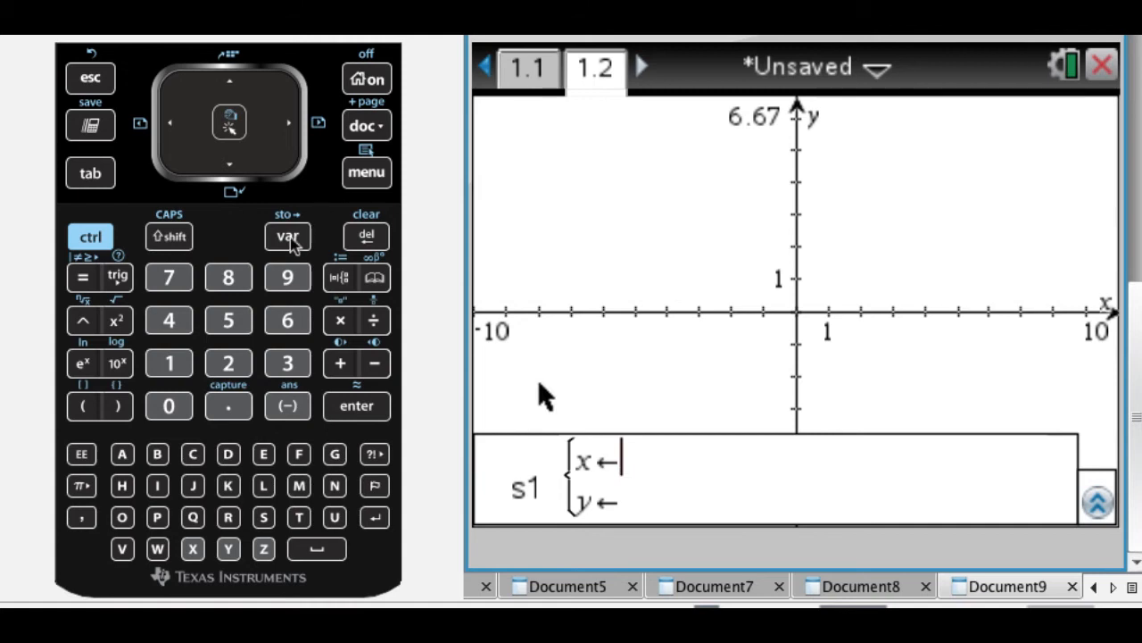
# Plot s1 with xc1 and yc1 from var, and move the (xc1,yc1) label off the points
pyautogui.click(288, 235)
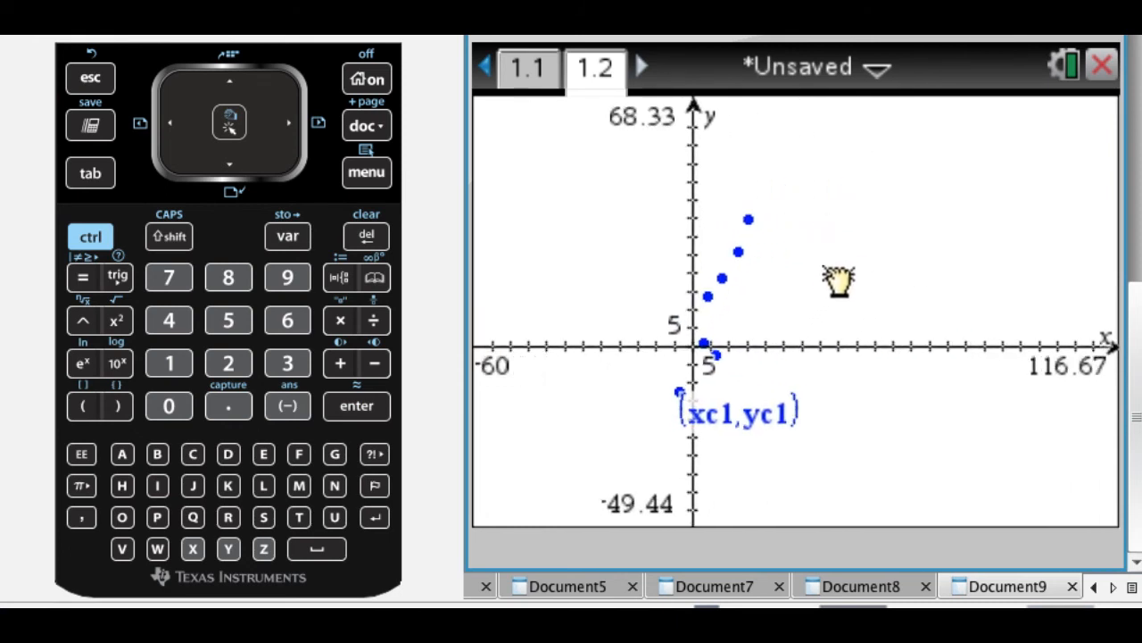
pyautogui.moveTo(735, 411); pyautogui.dragTo(878, 325)
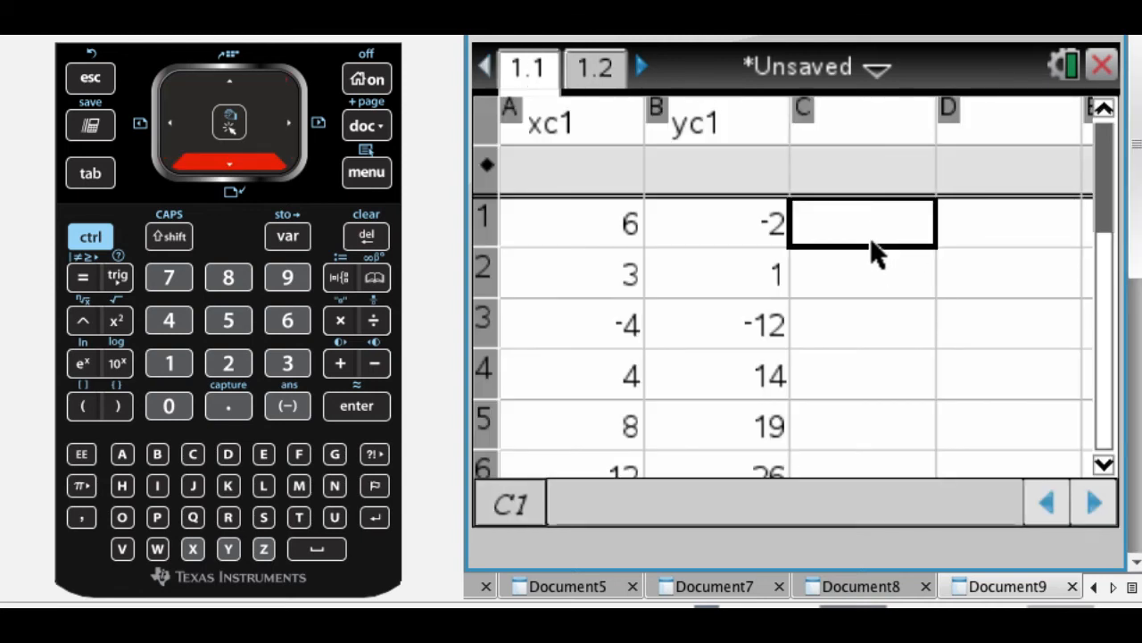
# Run Linear Regression (mx+b) with X List xc1, Y List yc1, saved to f1
pyautogui.click(366, 171)
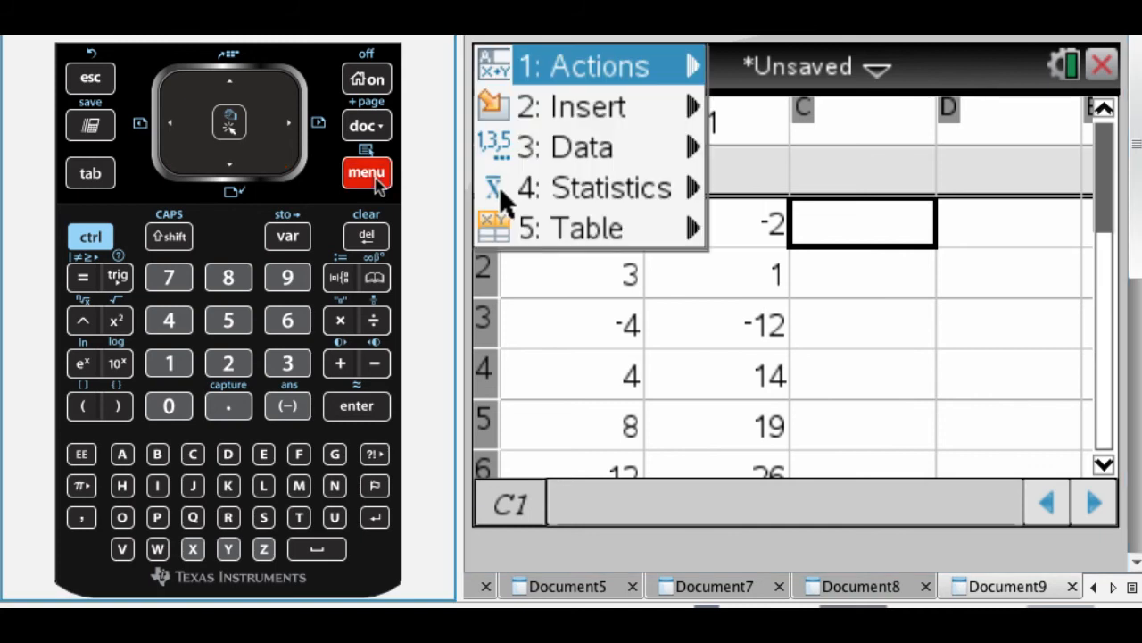
pyautogui.click(610, 188)
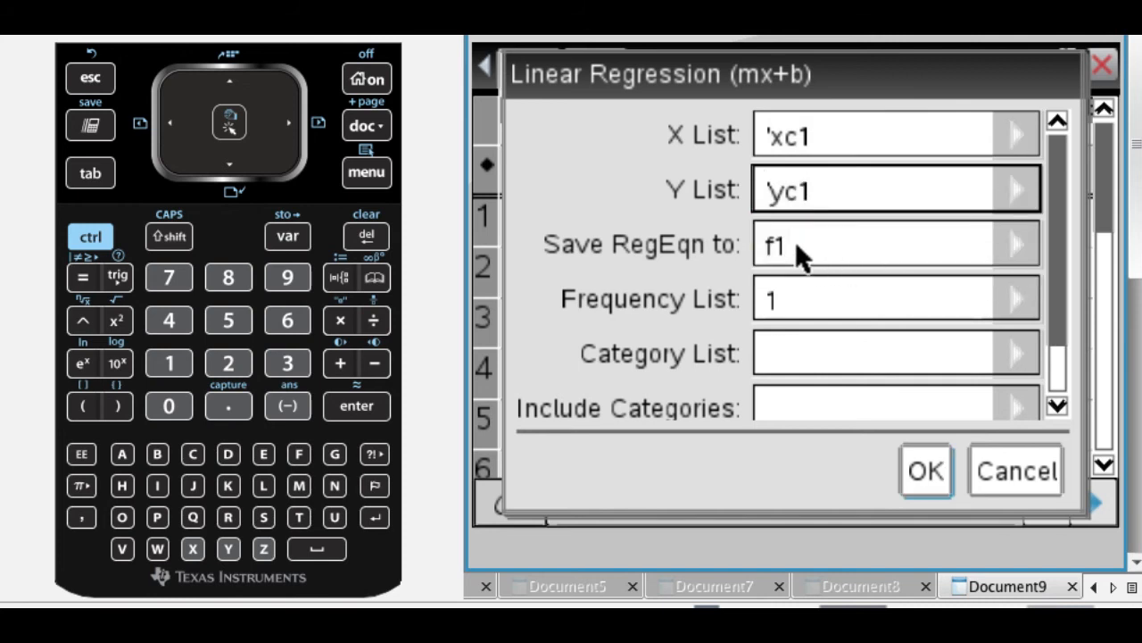
pyautogui.moveTo(899, 439)
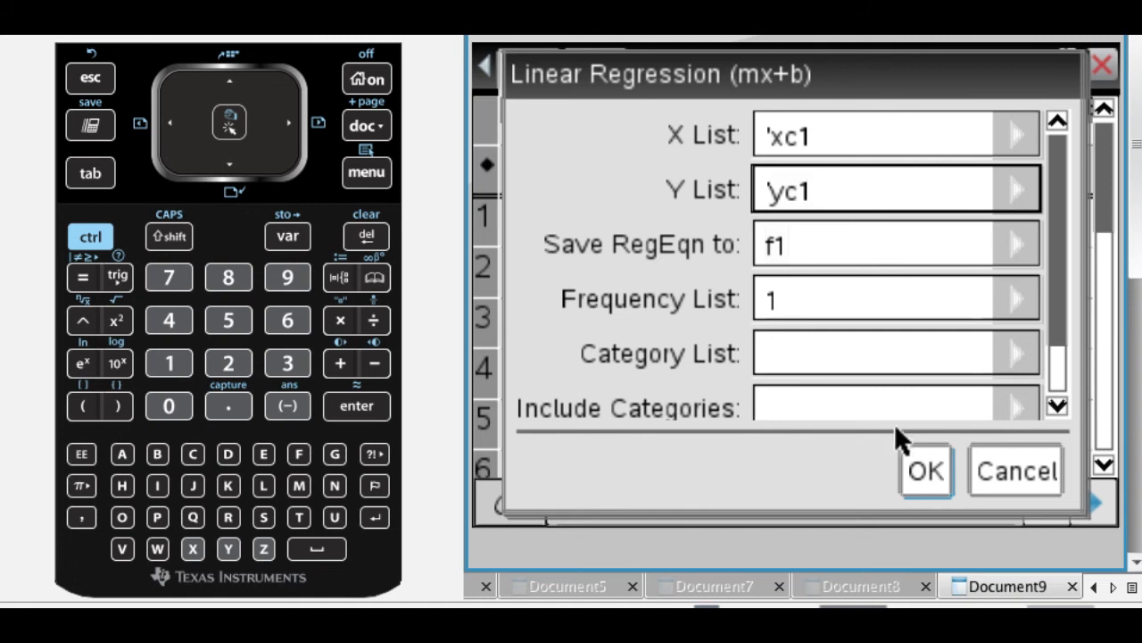
pyautogui.click(925, 471)
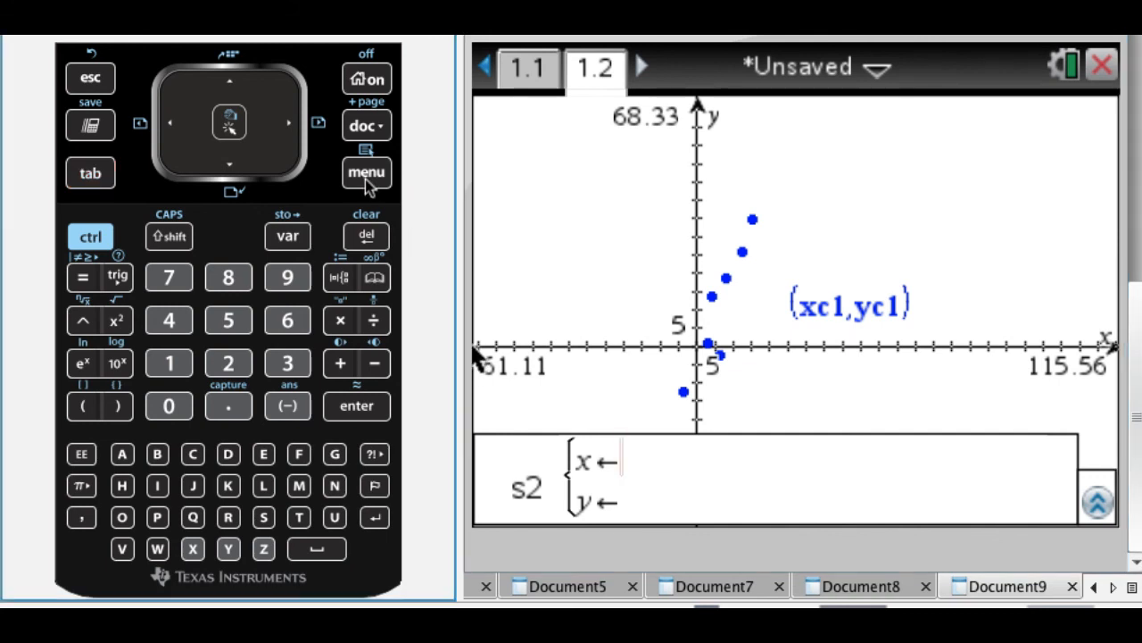
# Graph f1(x)=2.46267·x+-3.9082 through the scatter points on page 1.2
pyautogui.click(366, 172)
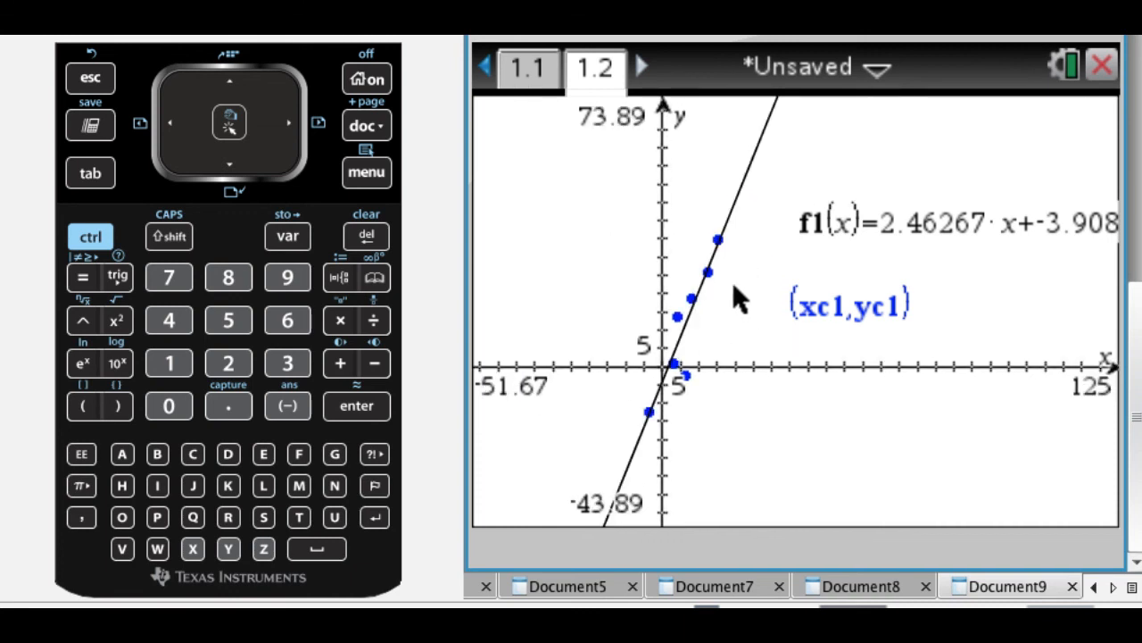
pyautogui.moveTo(746, 312)
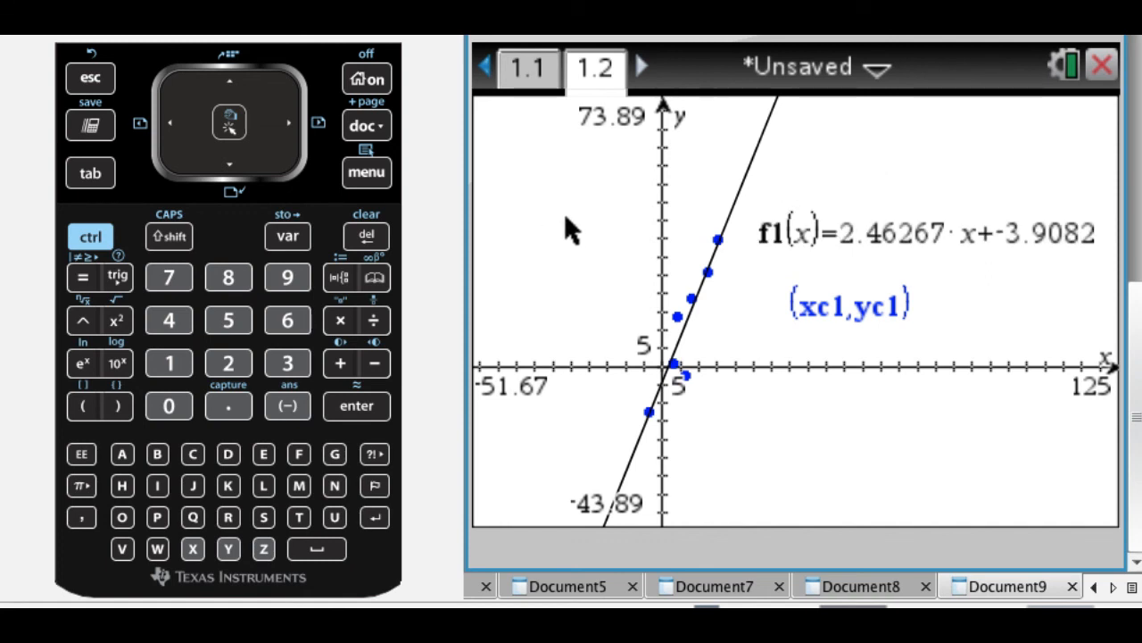
pyautogui.moveTo(901, 236)
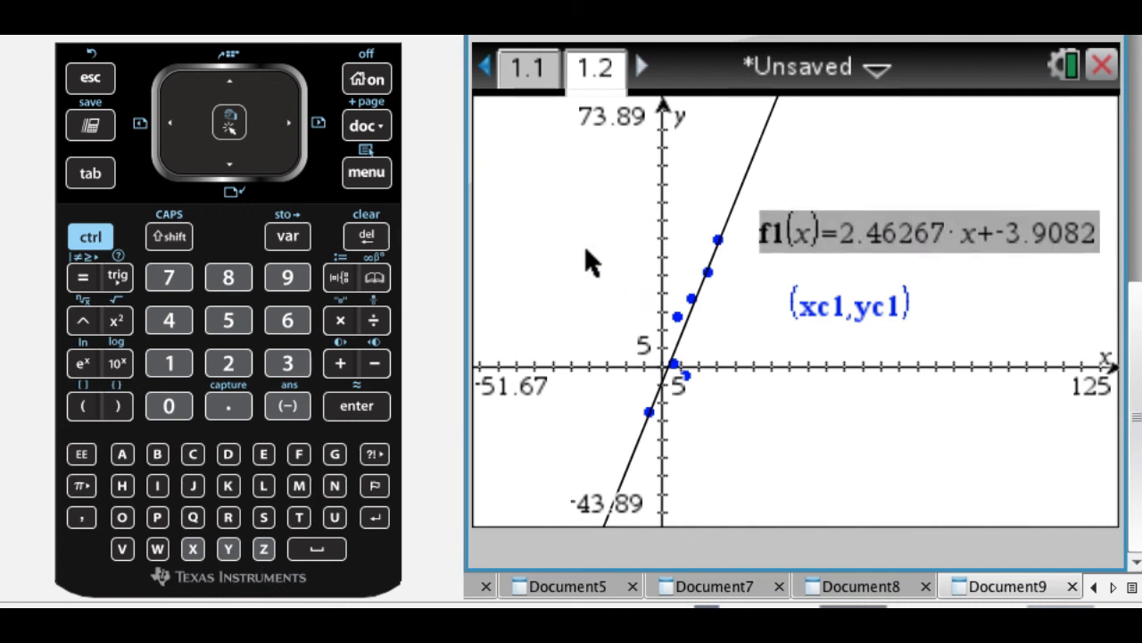
pyautogui.moveTo(526, 182)
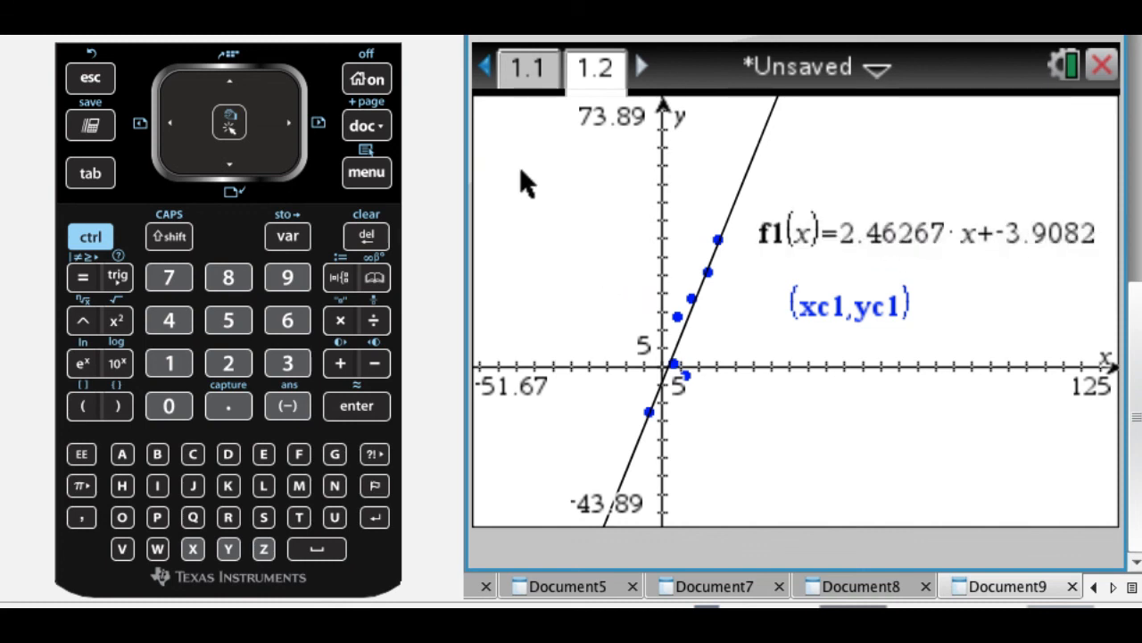